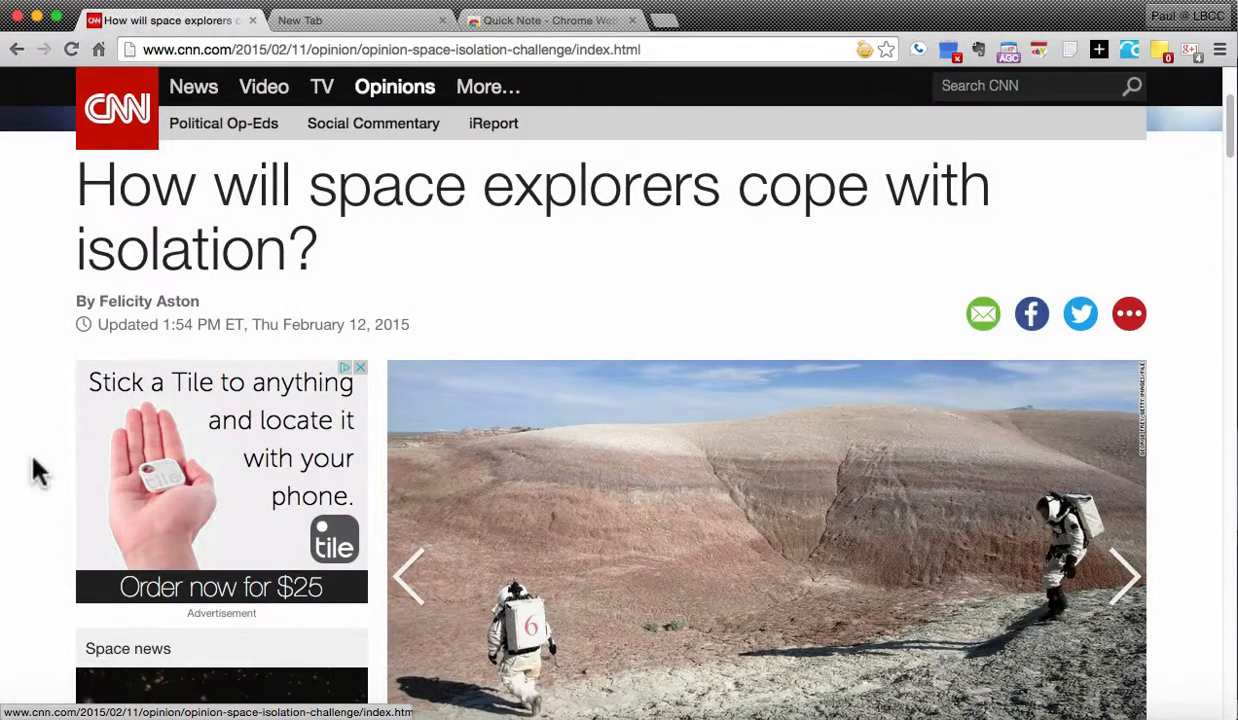
# Step: Scroll the CNN space-isolation article down to the main body text below the photo gallery
pyautogui.scroll(-3)
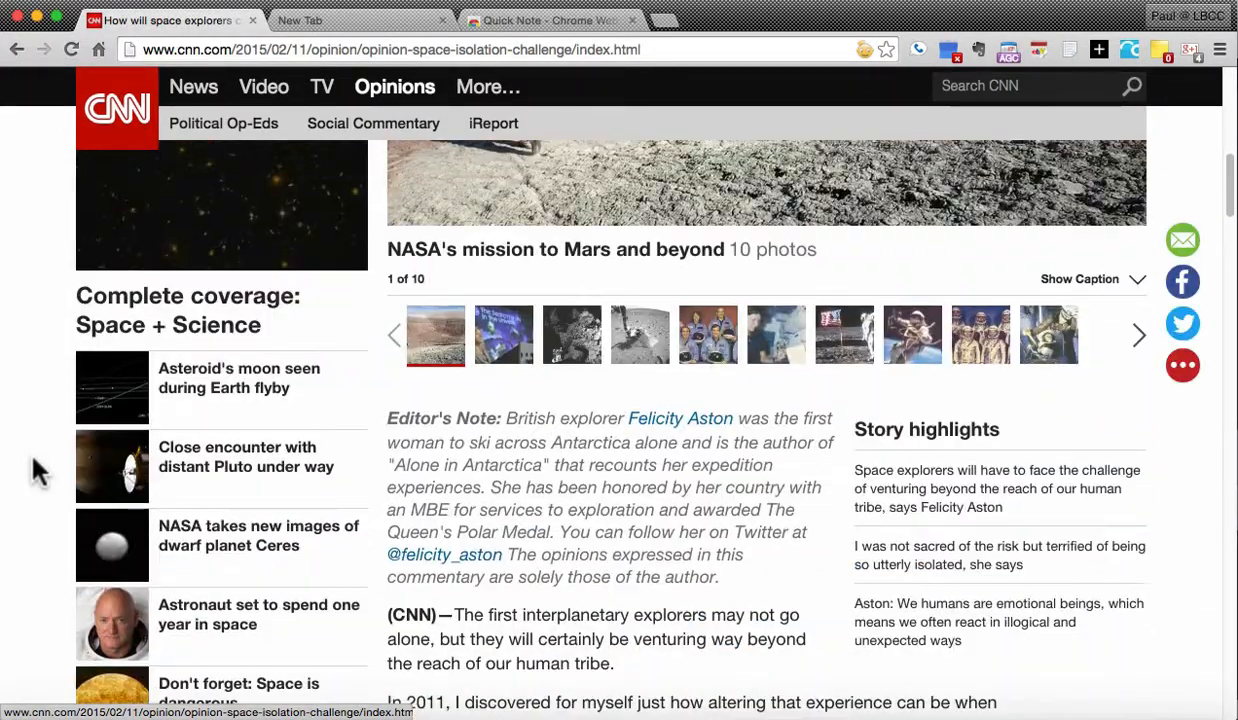
pyautogui.scroll(-3)
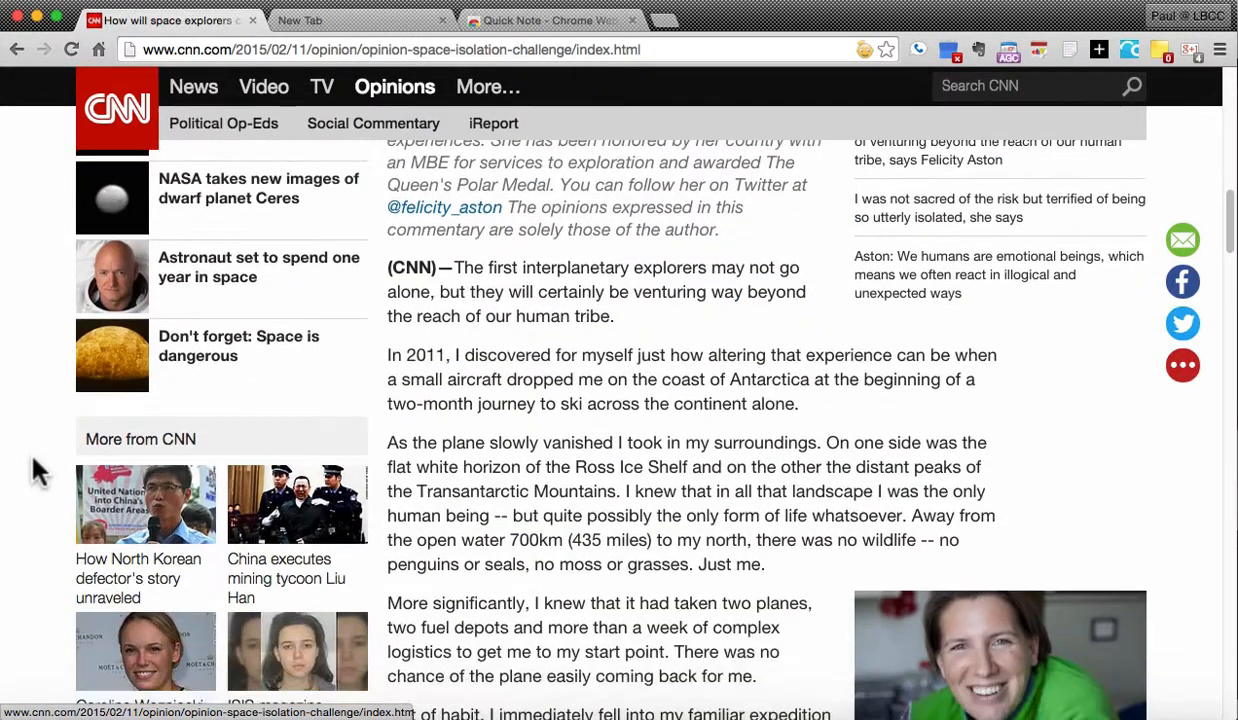
pyautogui.scroll(-3)
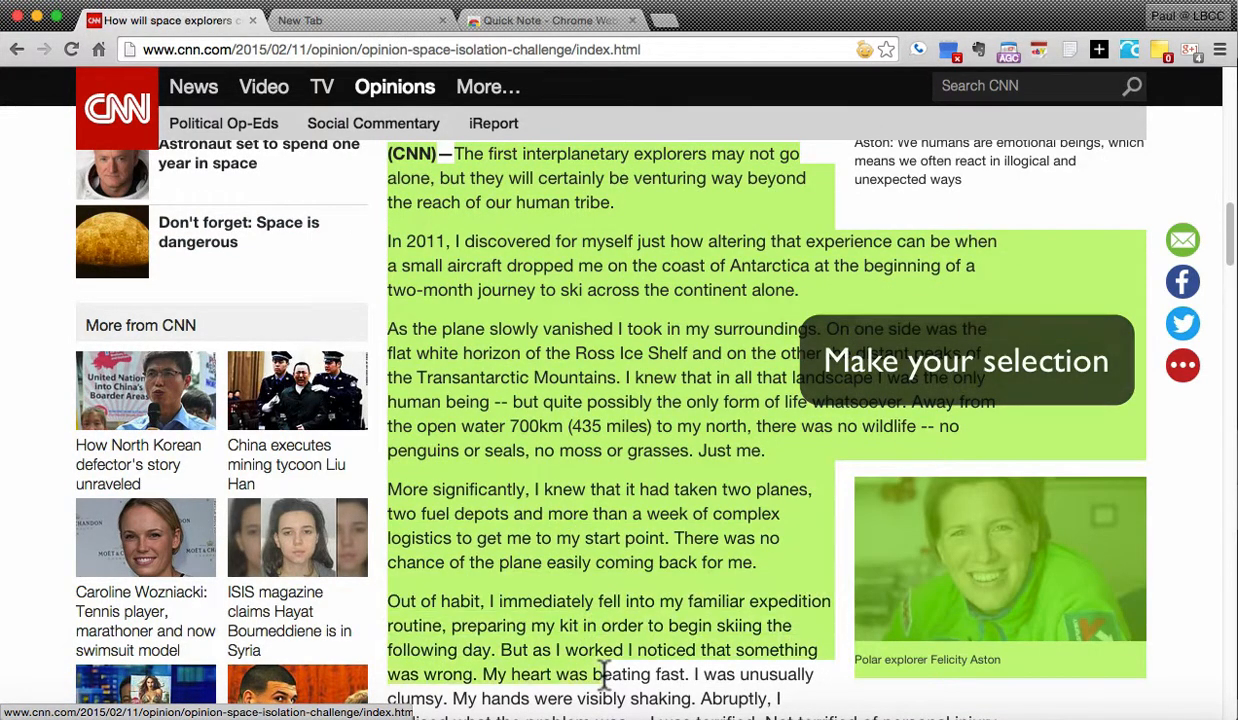
# Step: Scroll to bring the opening paragraphs and explorer's photo into view for clipping
pyautogui.scroll(-3)
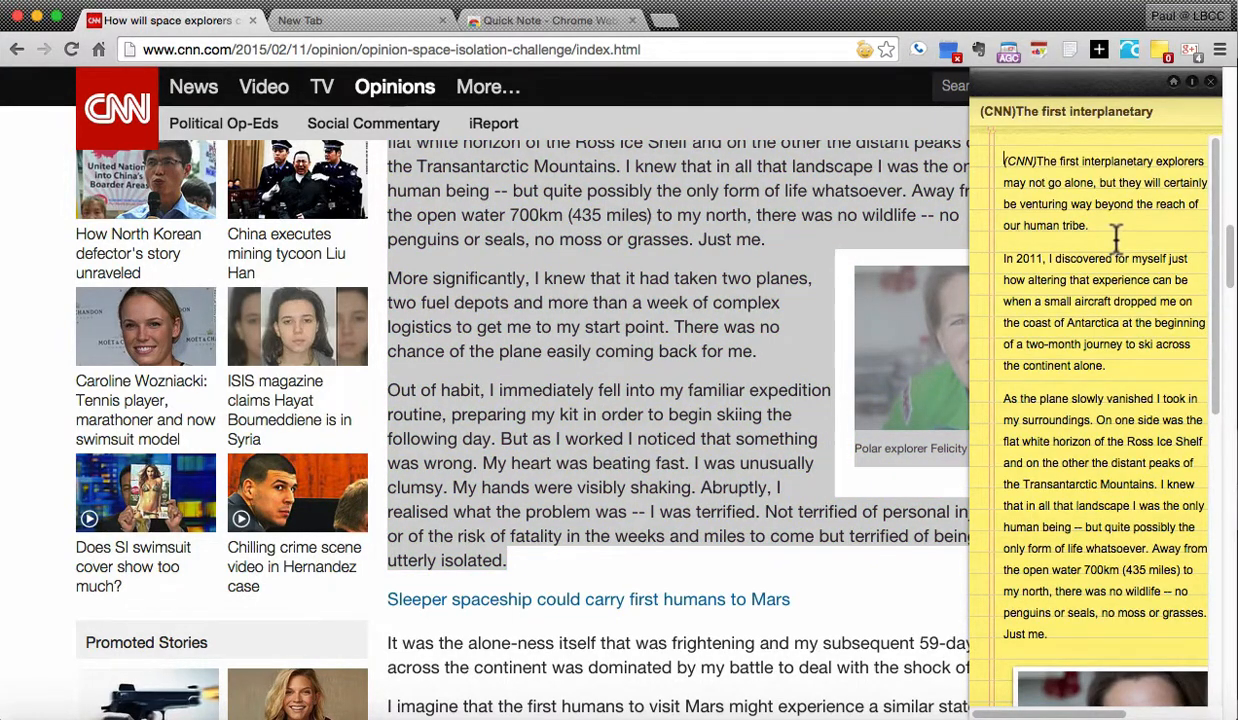
pyautogui.moveTo(1064, 522)
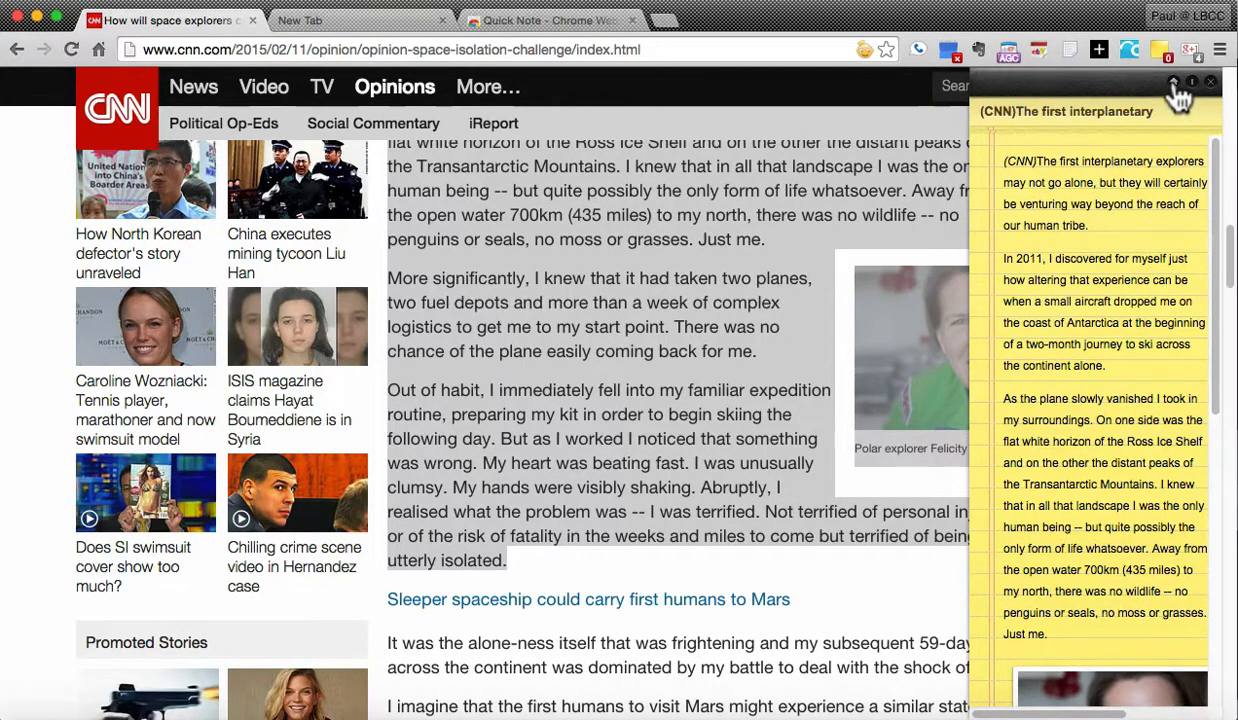
# Step: Expand the clipped '(CNN)The first interplanetary' note into Quick Note's full notes page
pyautogui.click(360, 20)
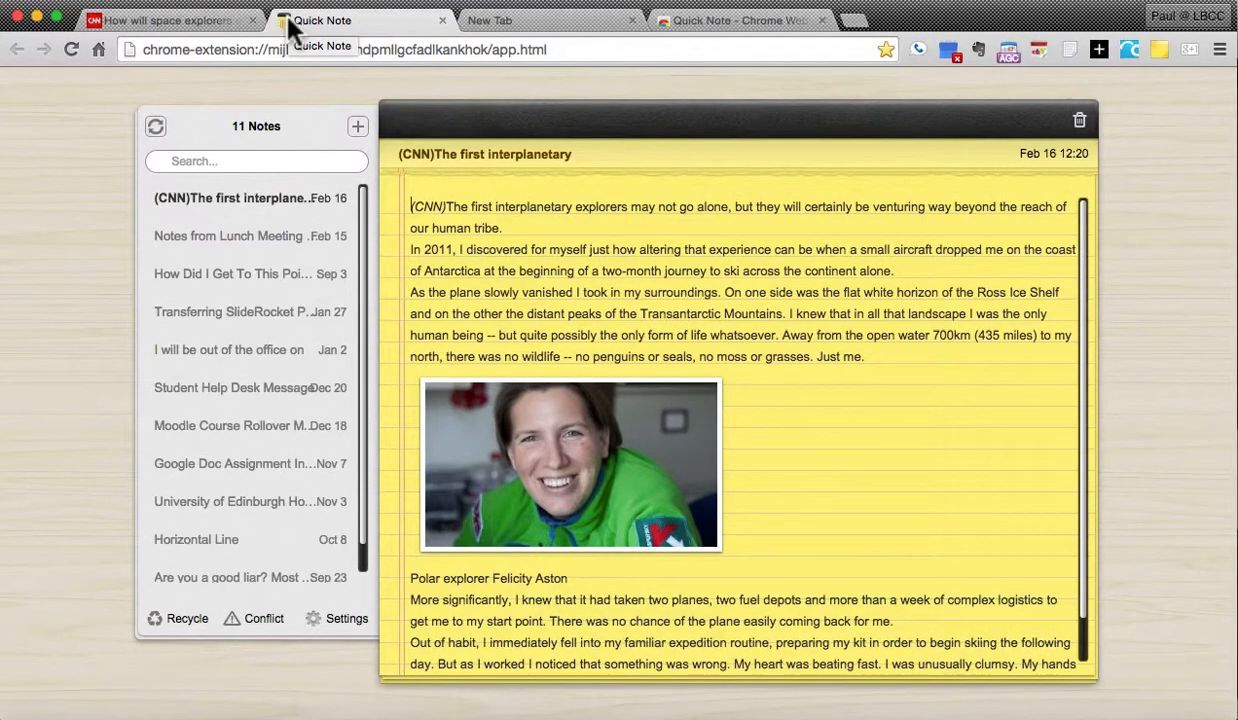
pyautogui.moveTo(816, 240)
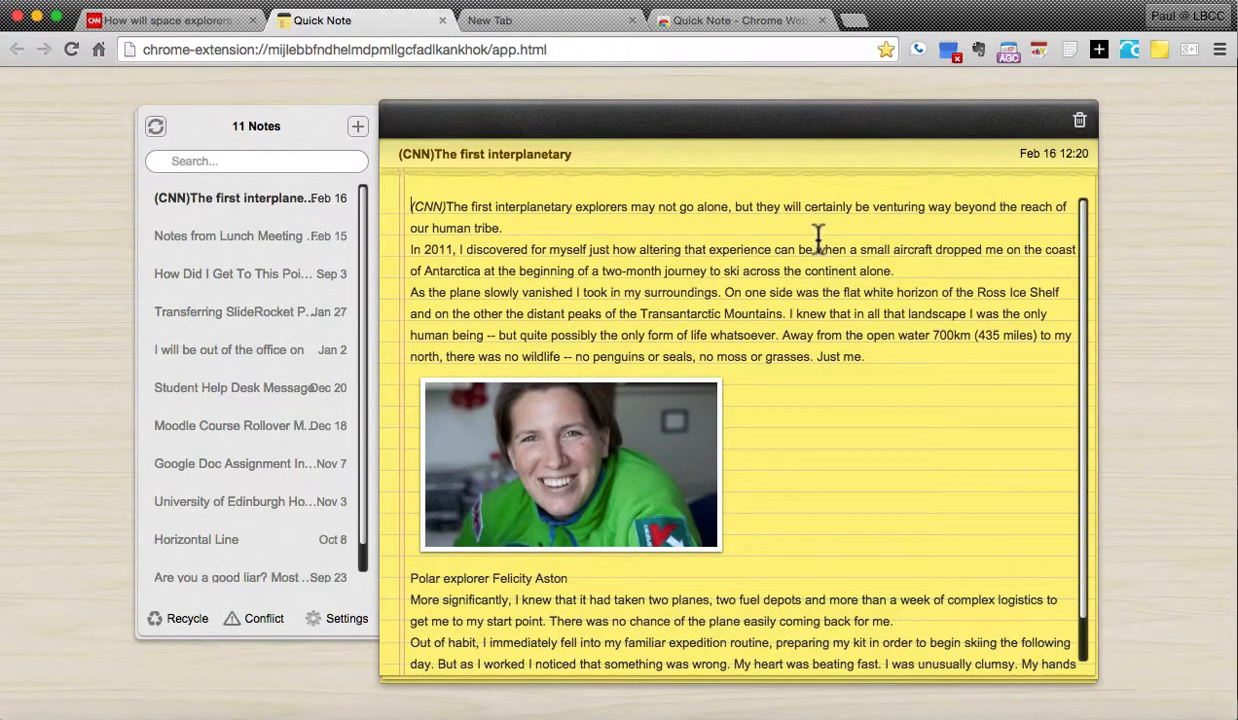
# Step: Review the clipped note's text and photo, then return to the Google results for quick note
pyautogui.scroll(-3)
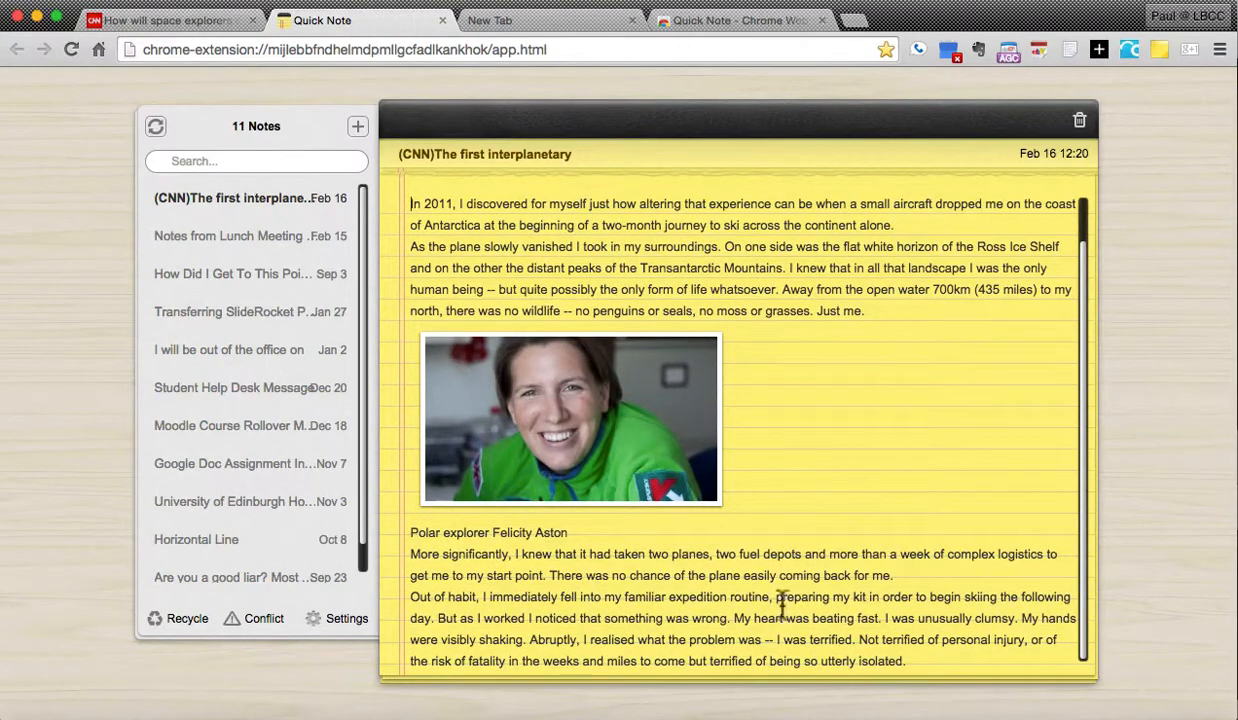
pyautogui.moveTo(856, 336)
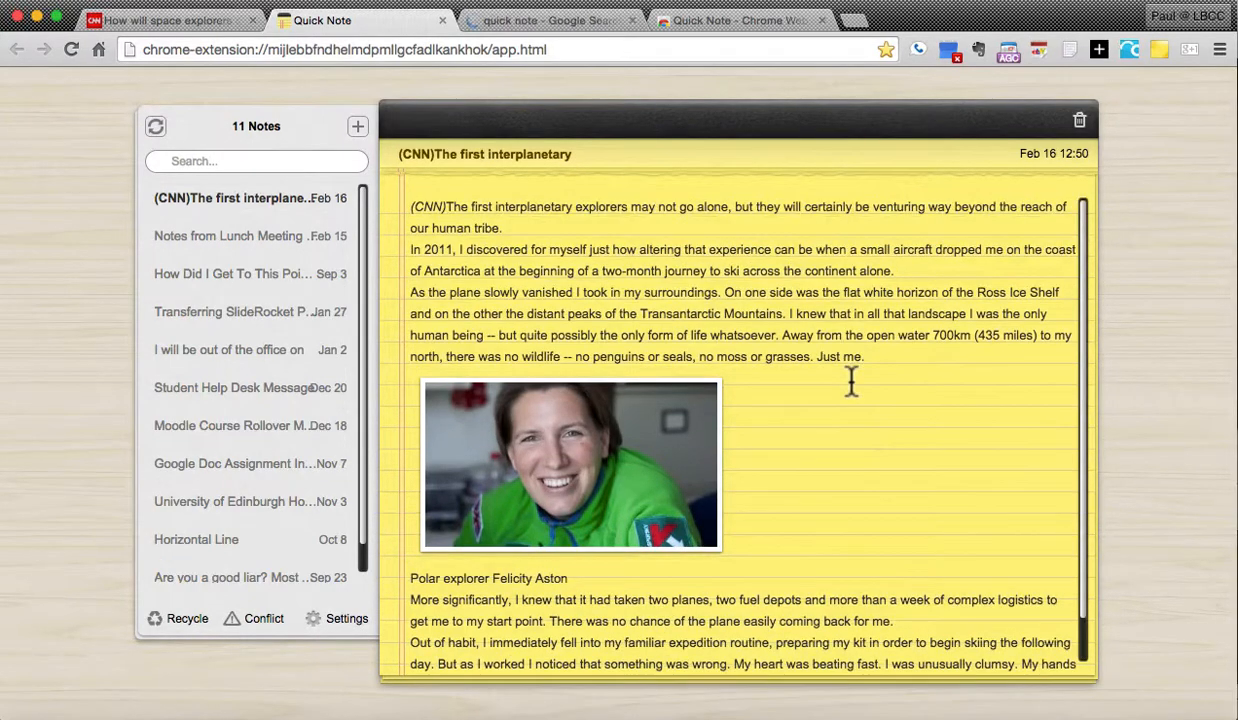
pyautogui.moveTo(552, 96)
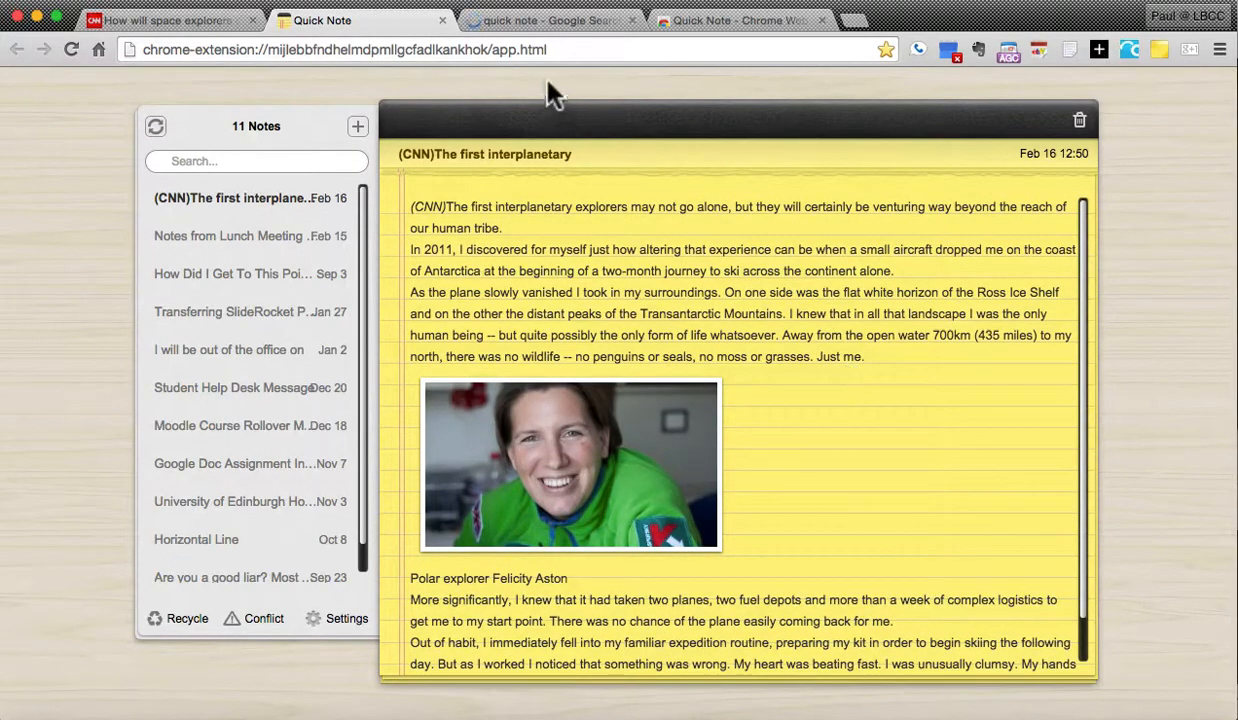
pyautogui.click(548, 20)
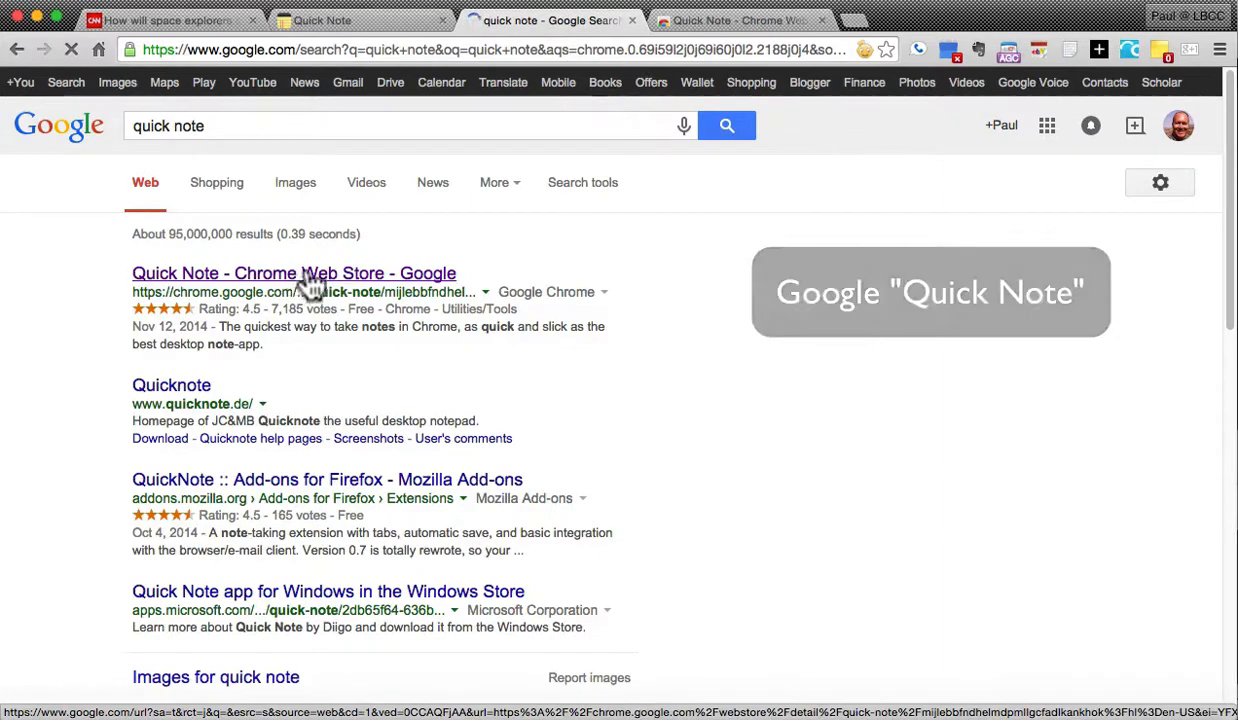
# Step: Follow the 'Quick Note - Chrome Web Store' result to its store listing
pyautogui.click(740, 20)
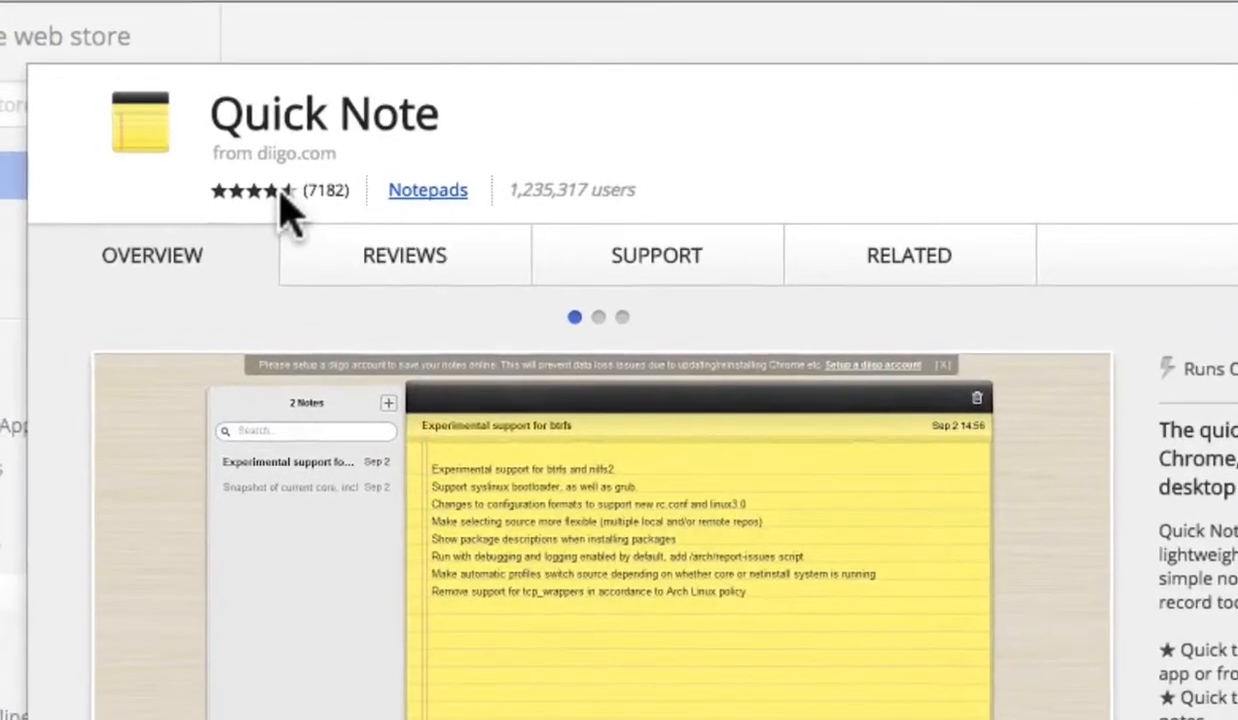
pyautogui.moveTo(260, 190)
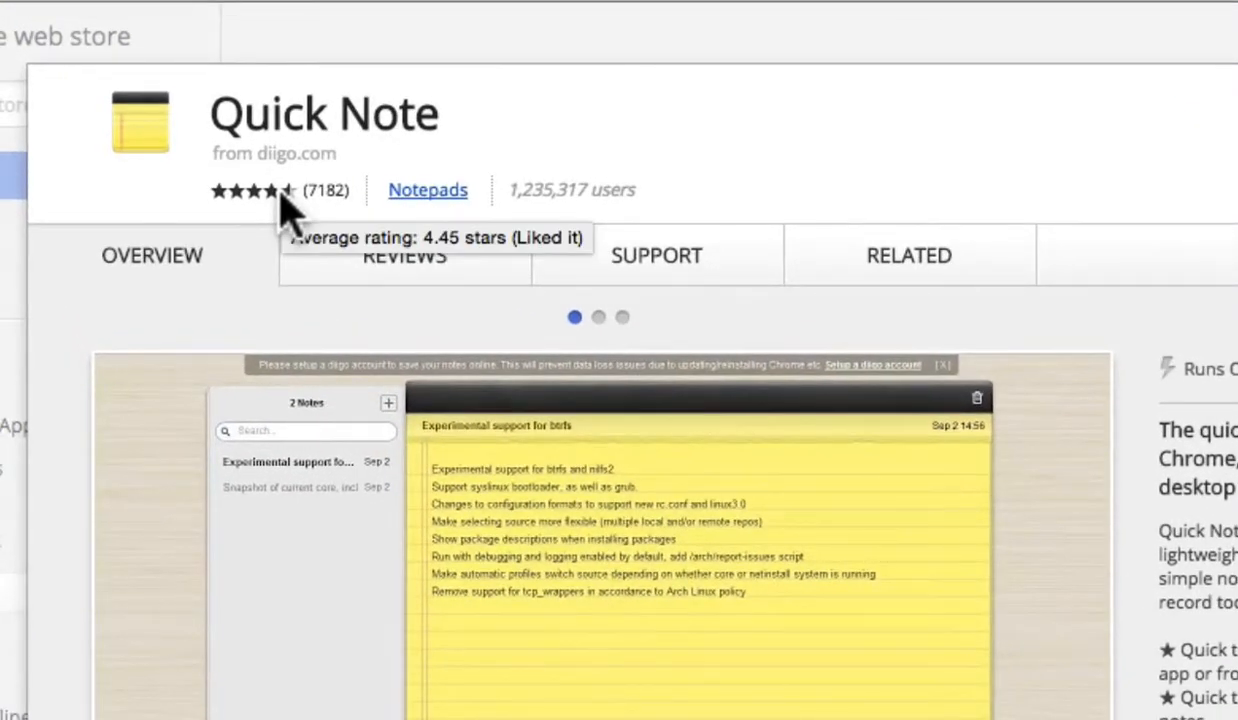